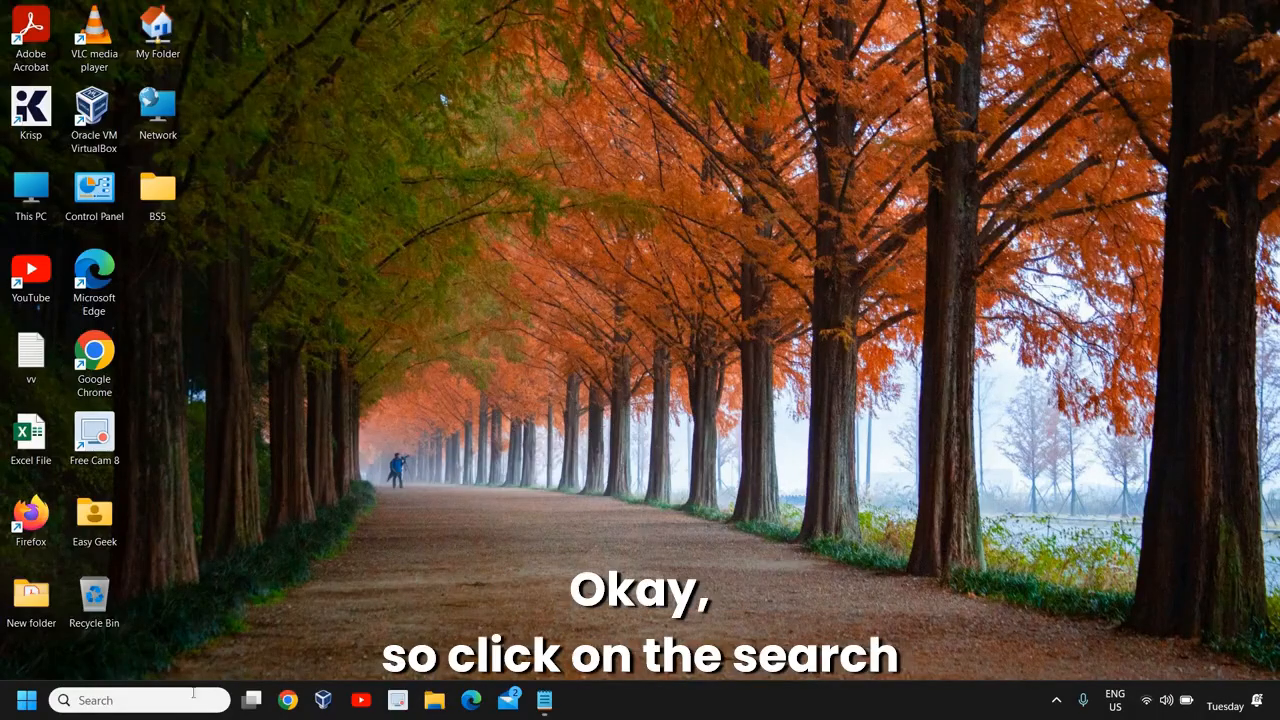
Search Windows for "power" to bring up the Edit power plan result
left_click(140, 700)
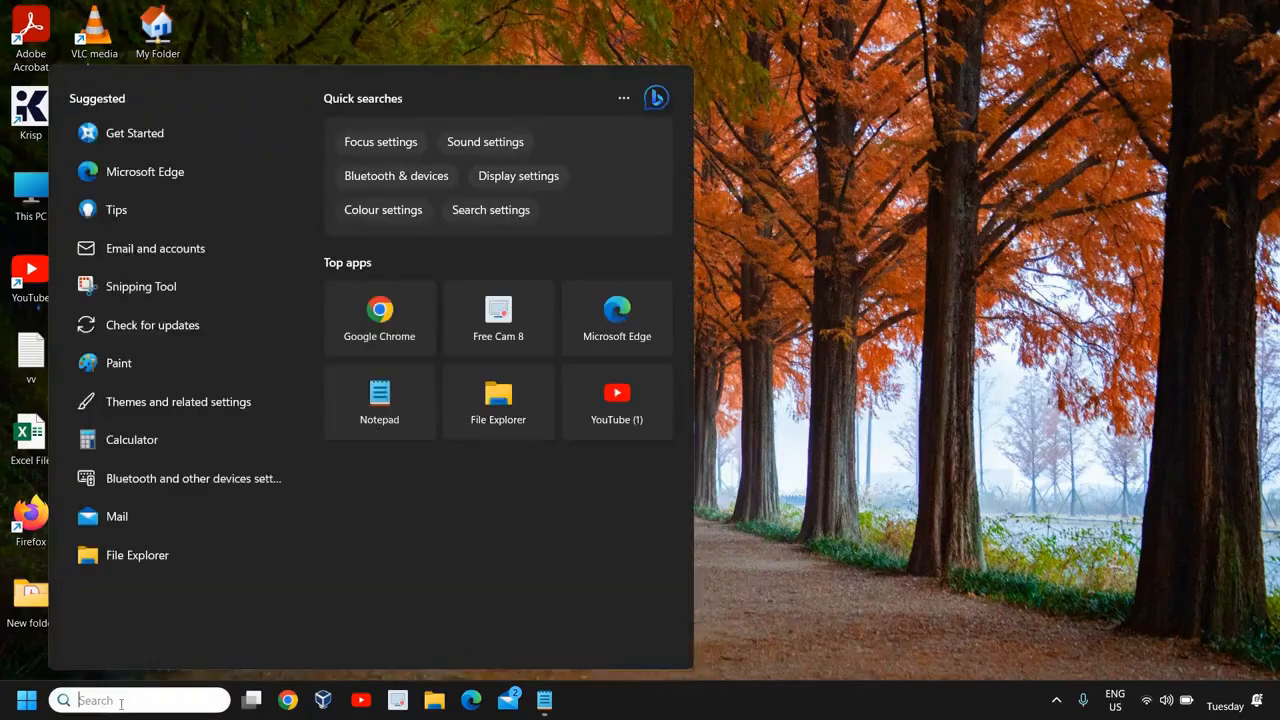
type("power")
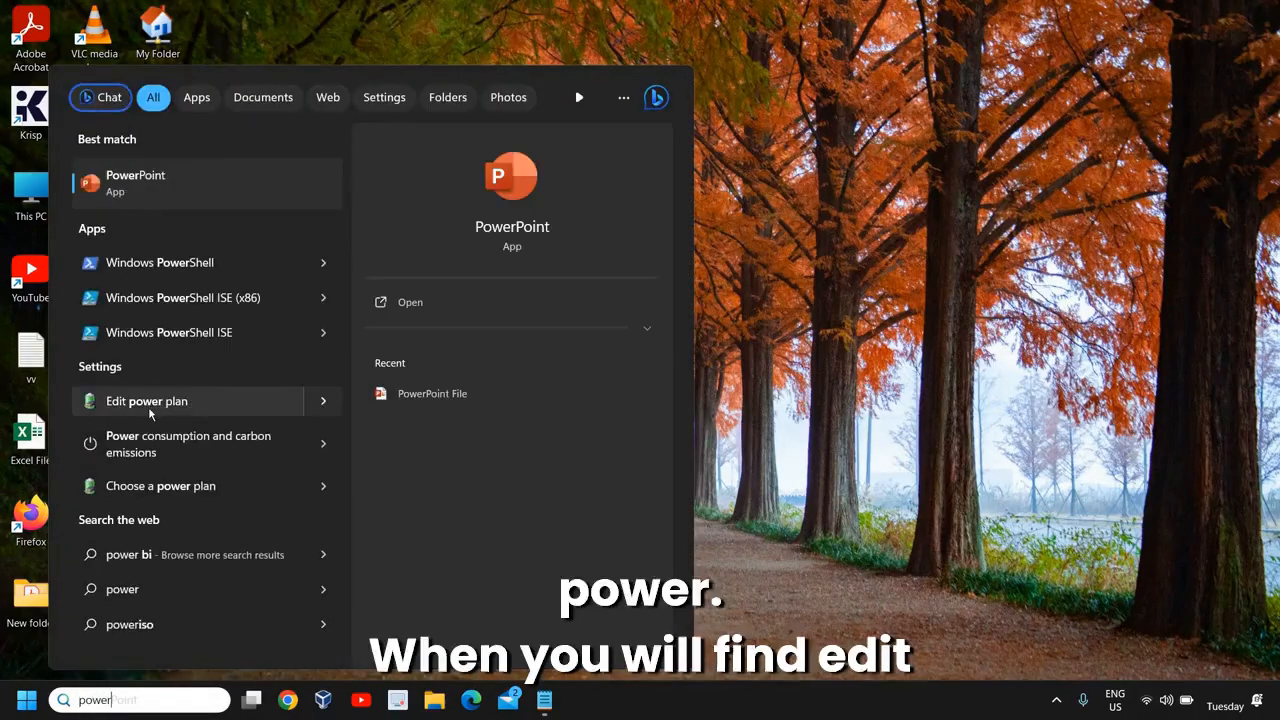
mouse_move(177, 486)
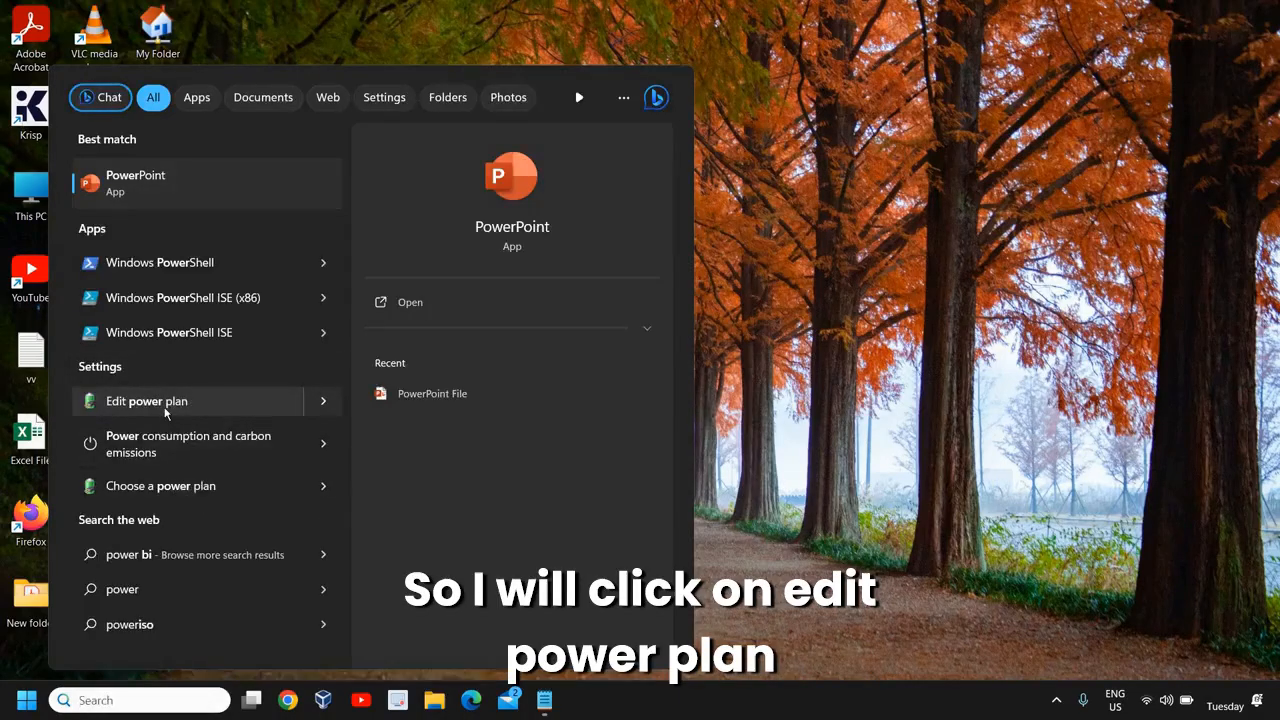
In Edit power plan, set Balanced plan sleep to Never on battery and plugged in
left_click(146, 401)
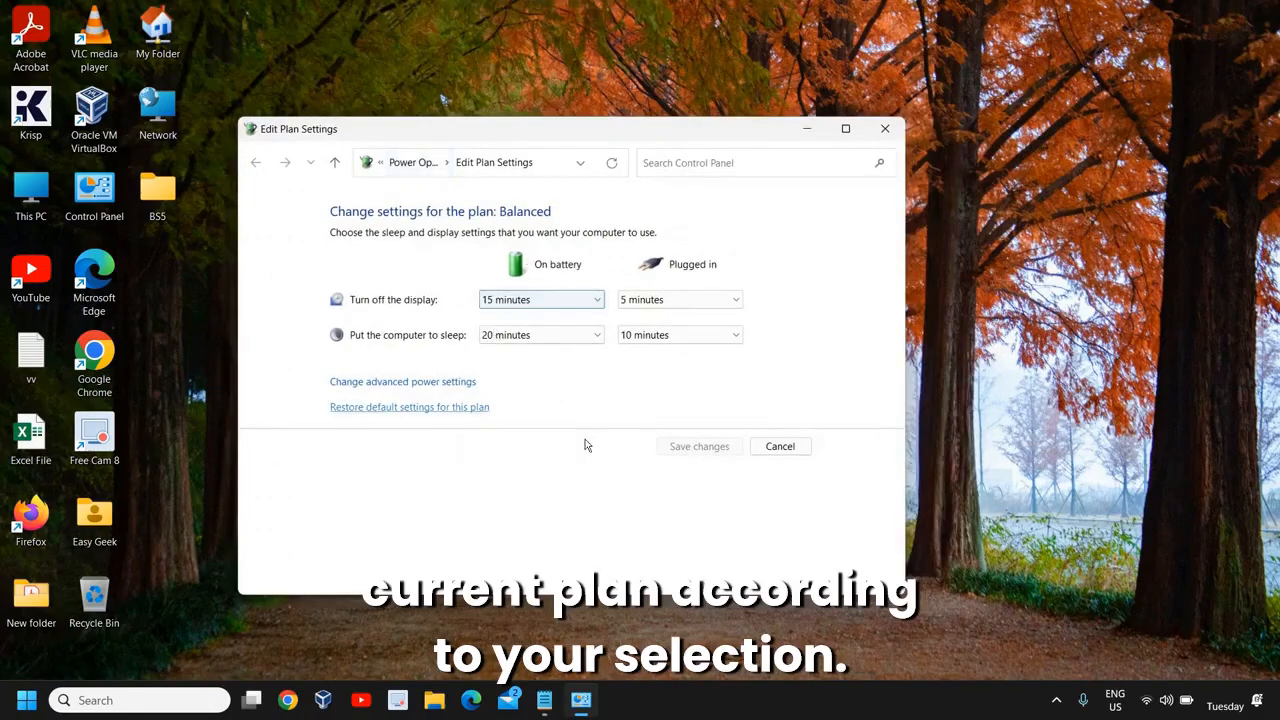
mouse_move(457, 411)
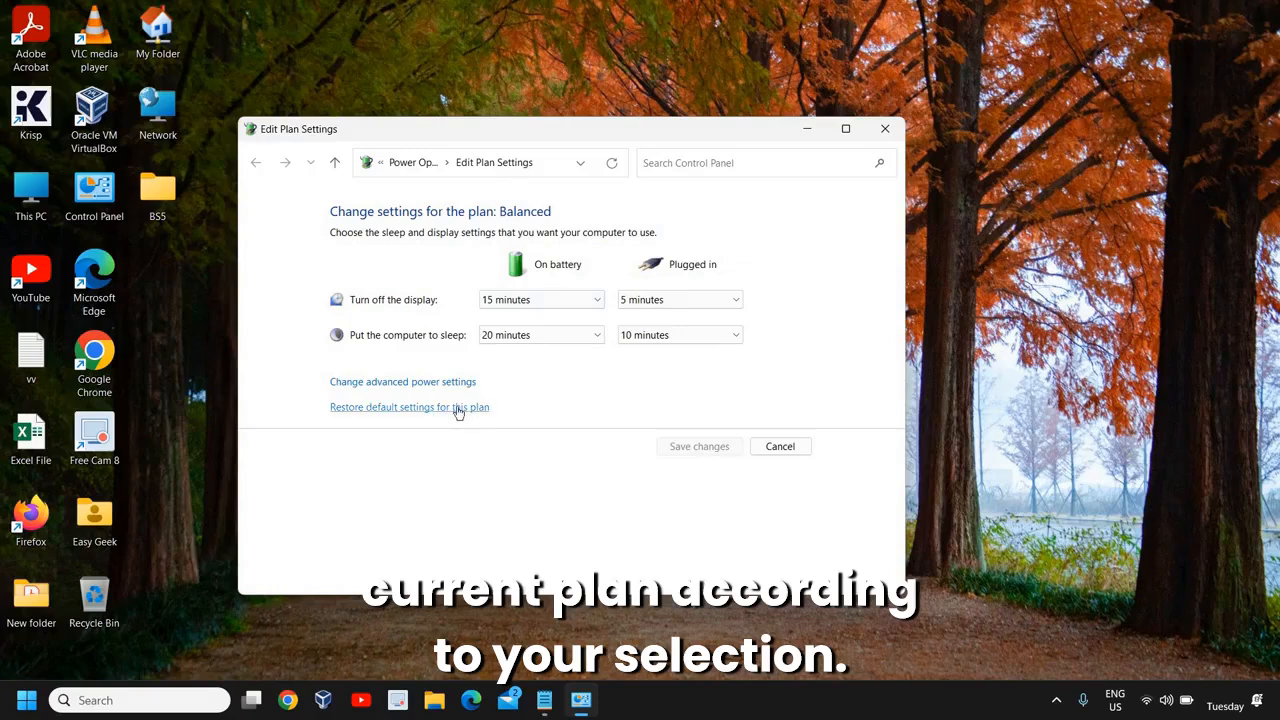
left_click(540, 334)
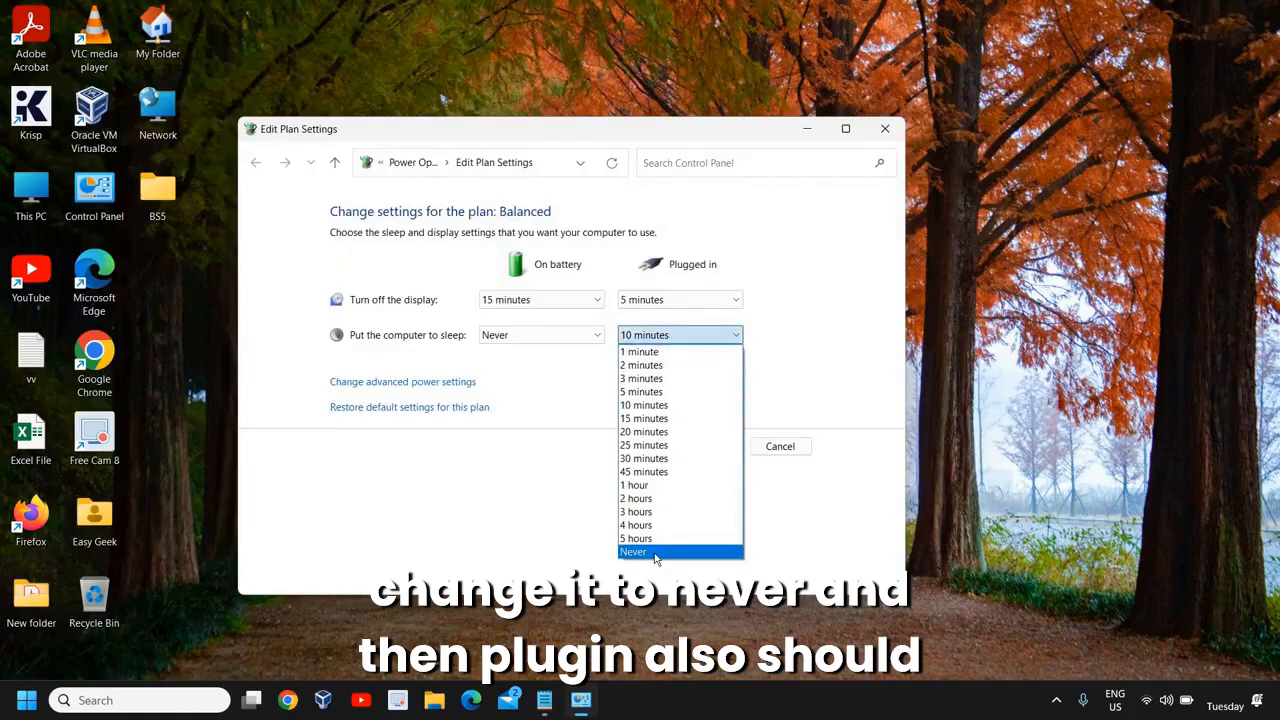
left_click(633, 551)
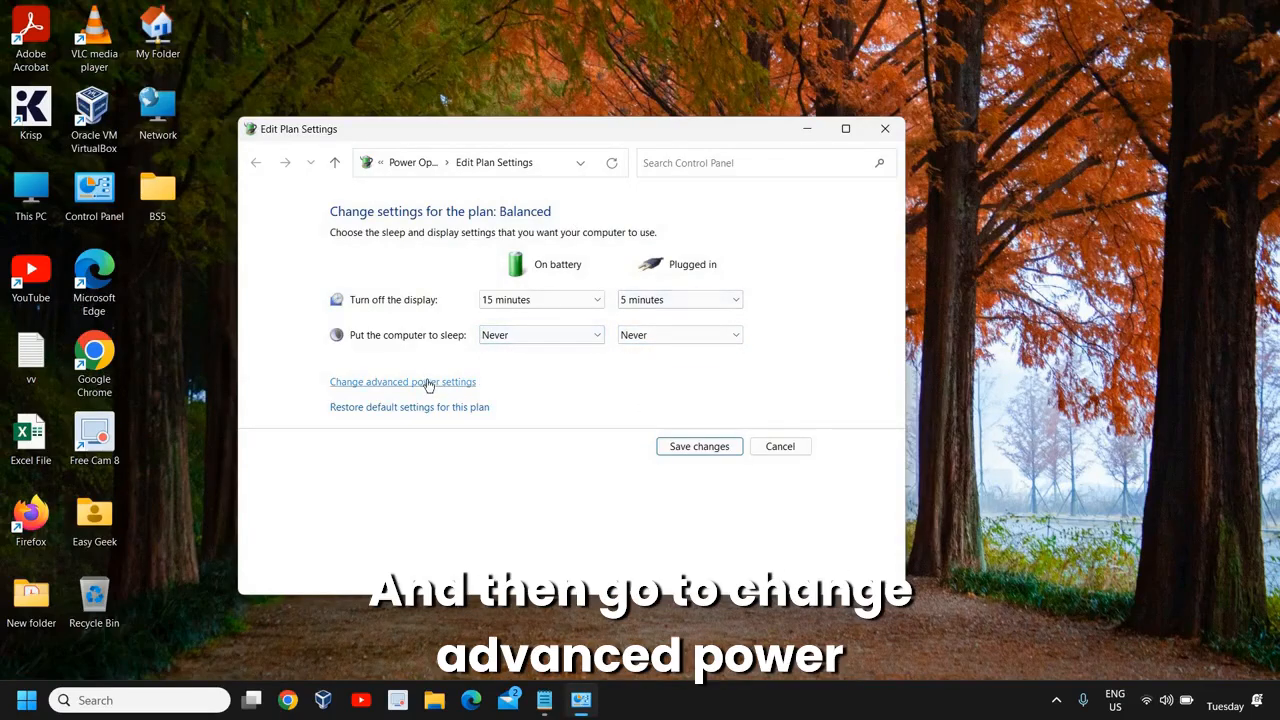
left_click(403, 381)
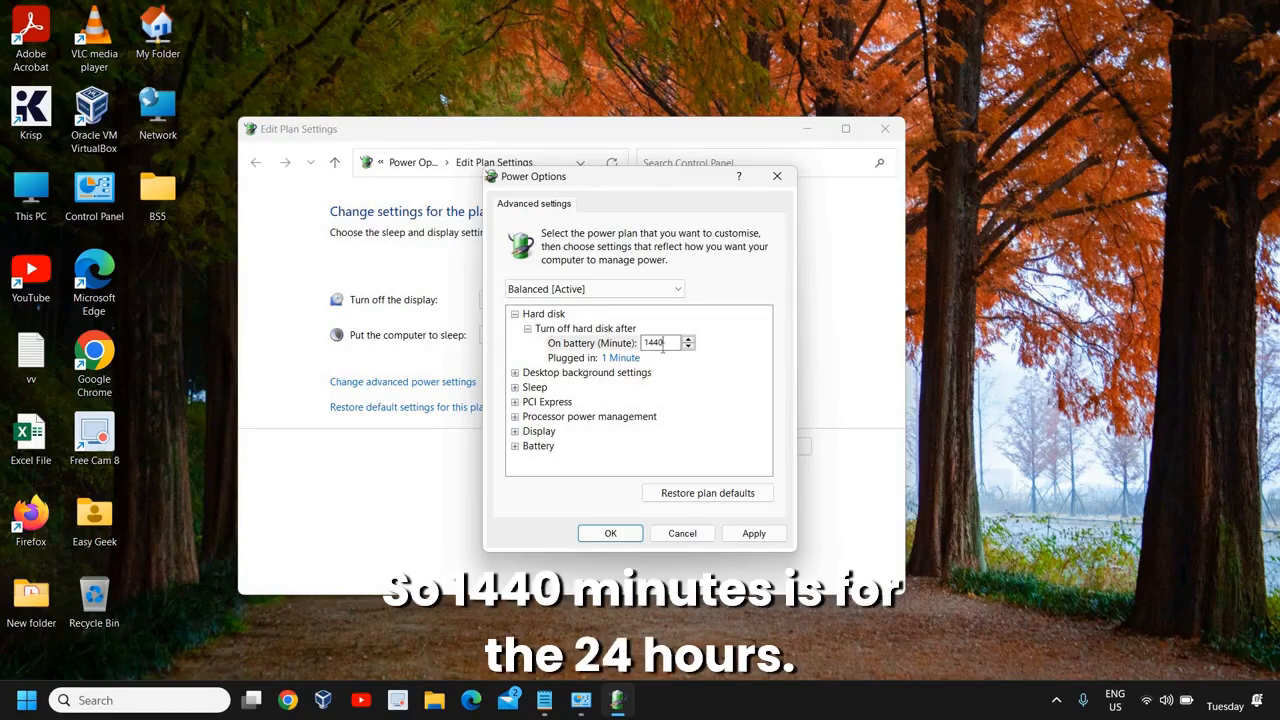
mouse_move(660, 342)
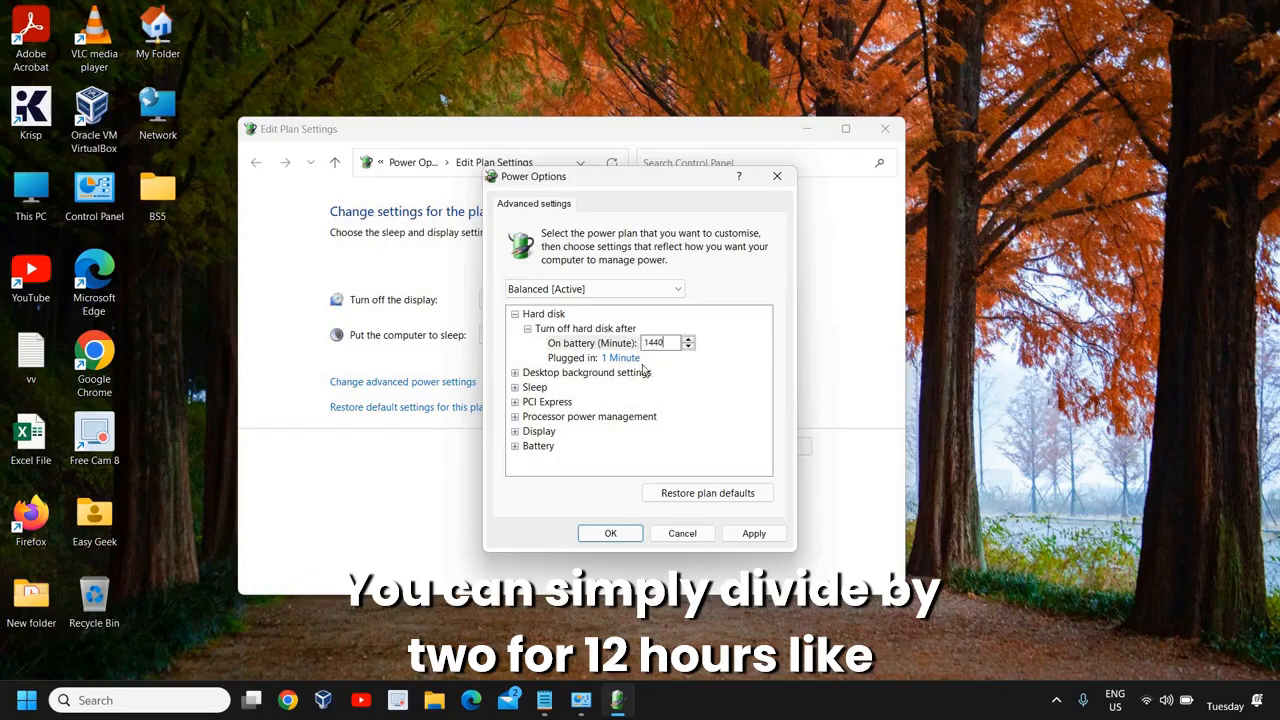
mouse_move(657, 391)
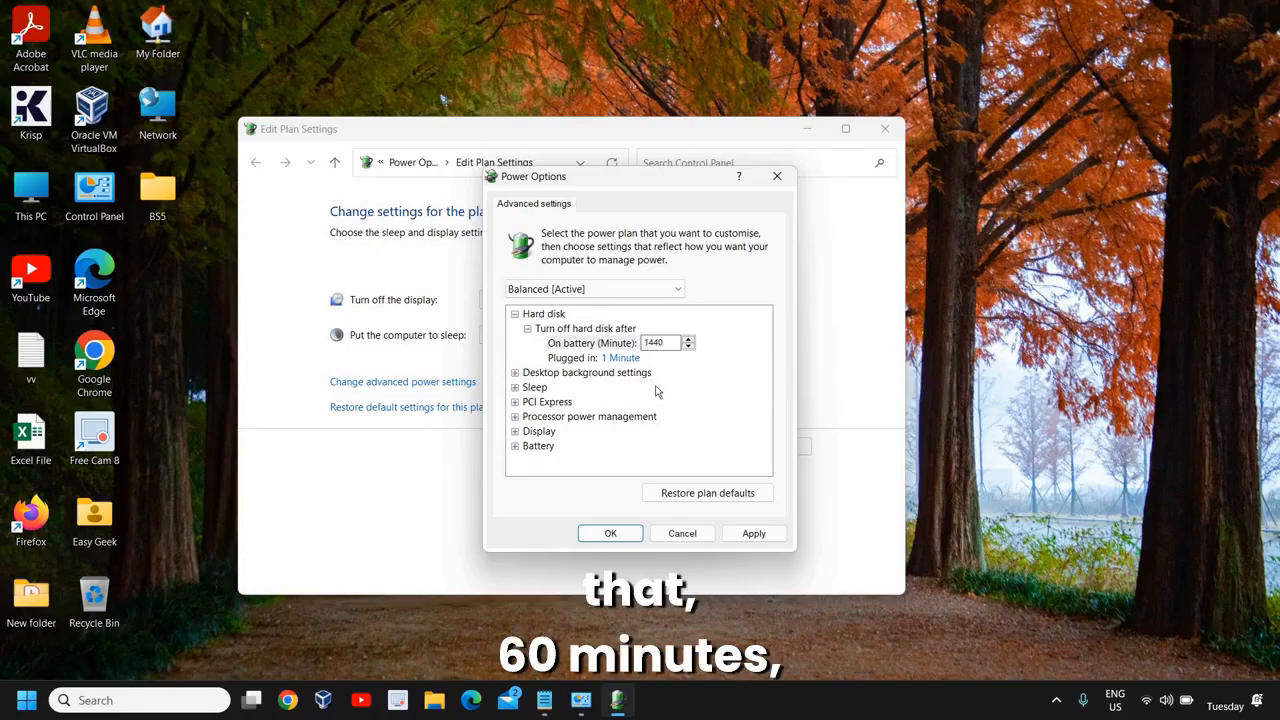
mouse_move(648, 372)
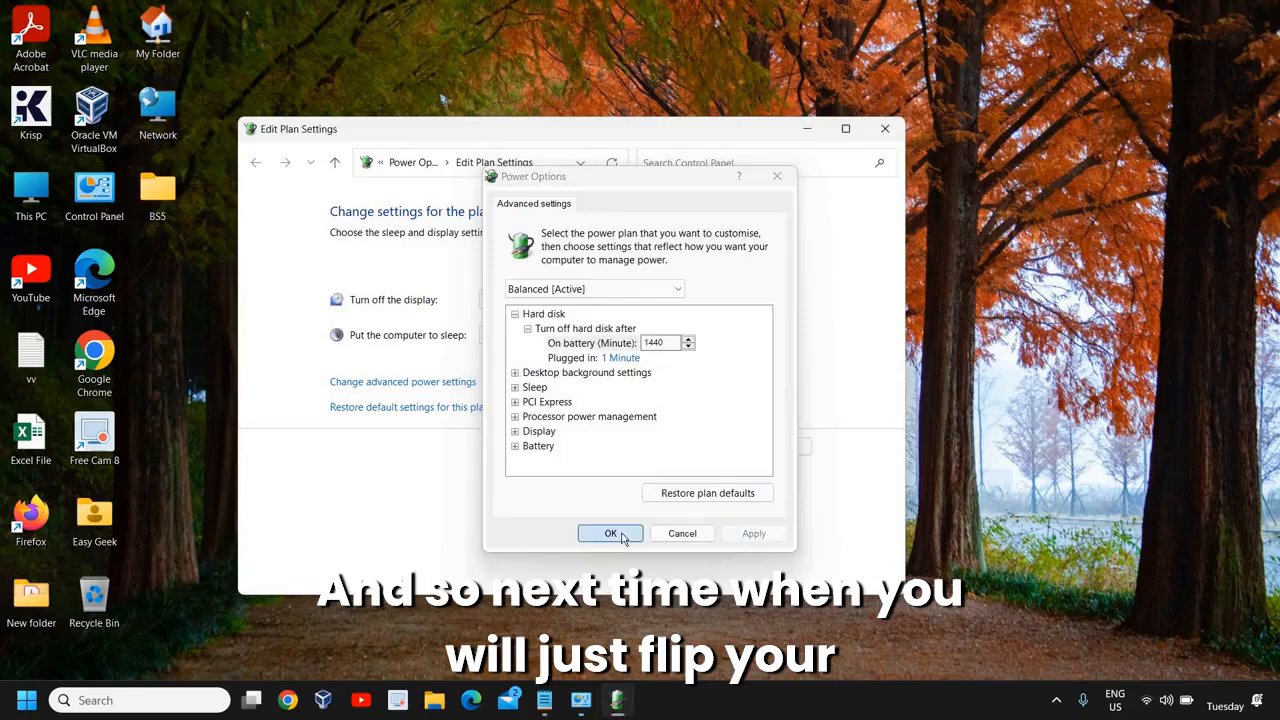
Confirm hard disk turn-off after 1440 minutes on battery with OK
left_click(610, 533)
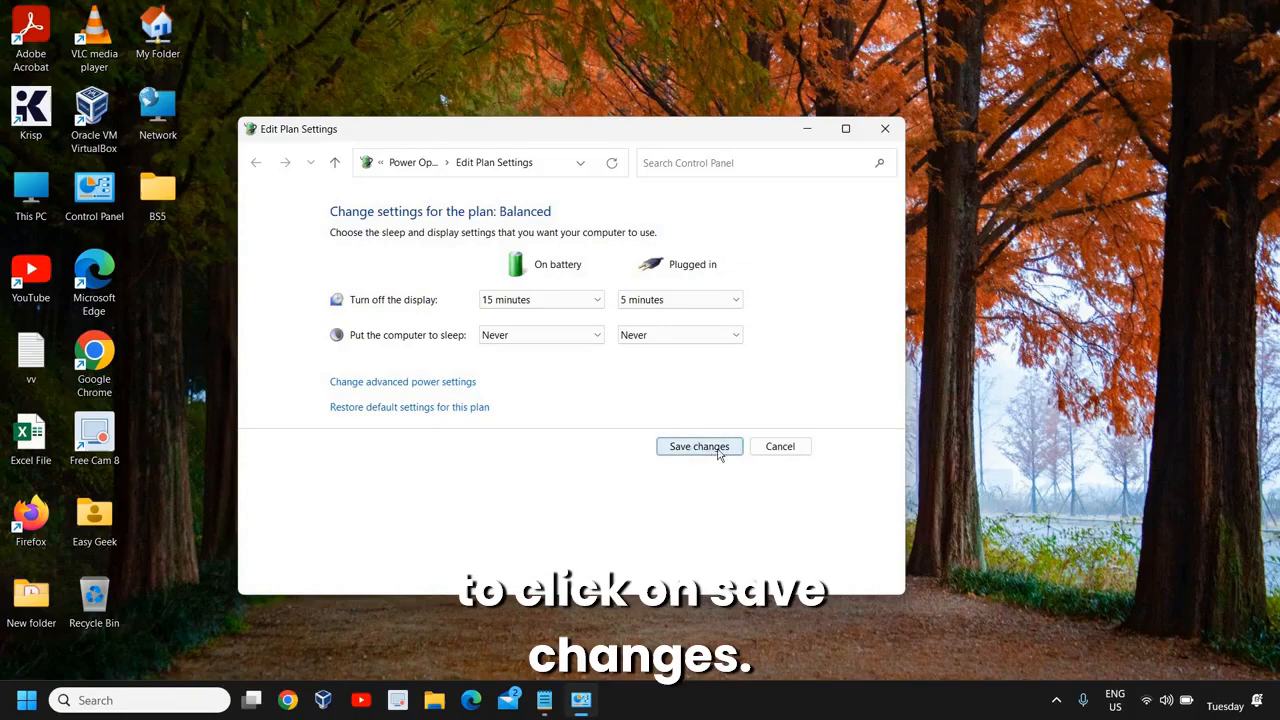
Save the Balanced plan changes and close the Power Options window
left_click(698, 446)
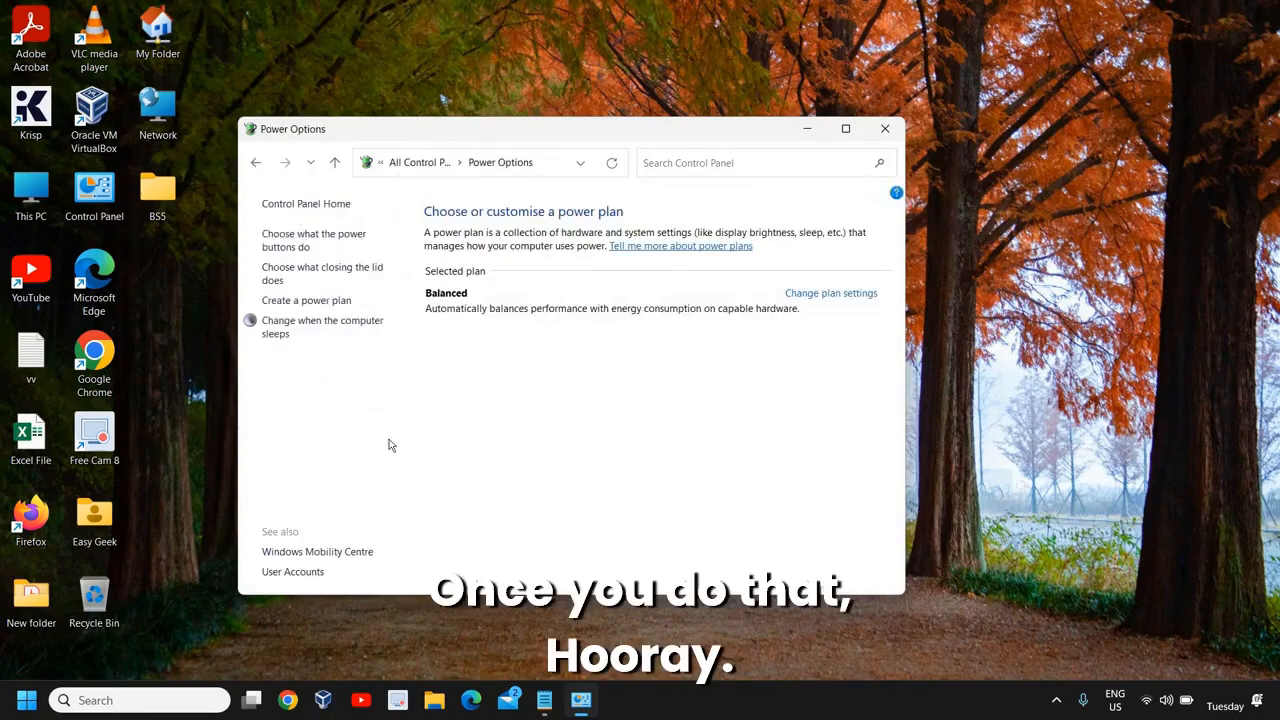
mouse_move(884, 129)
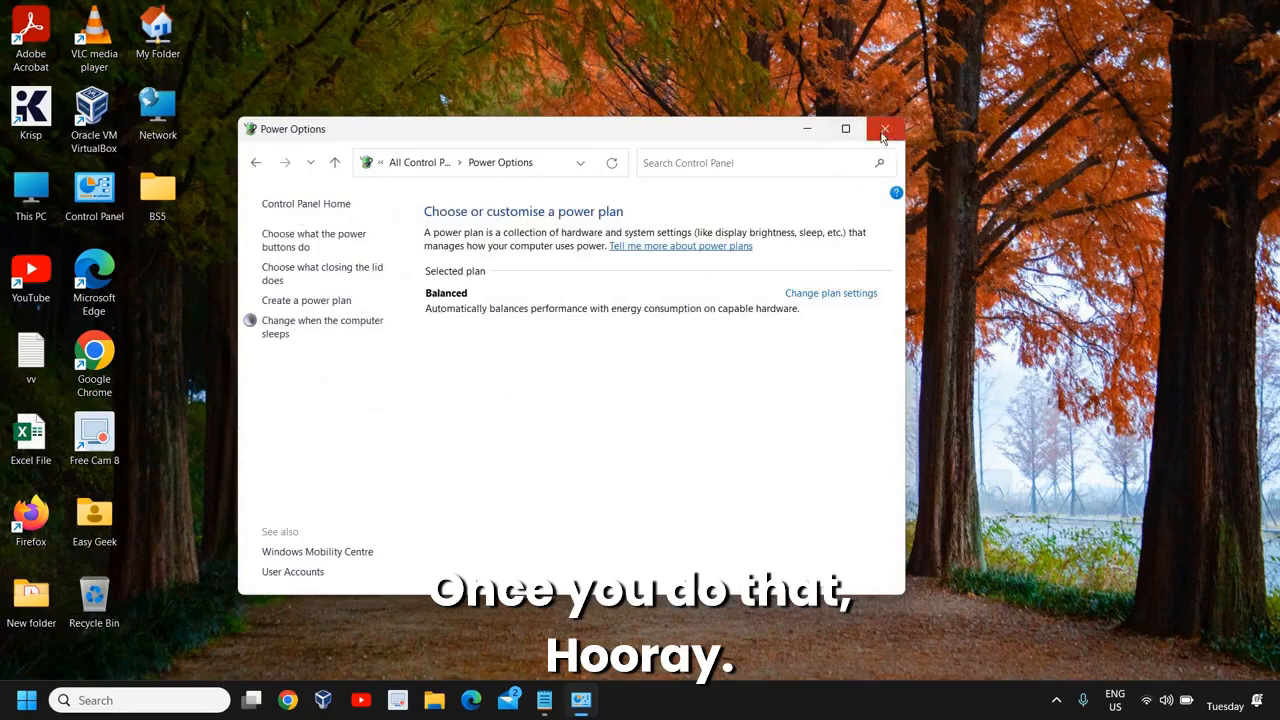
left_click(884, 128)
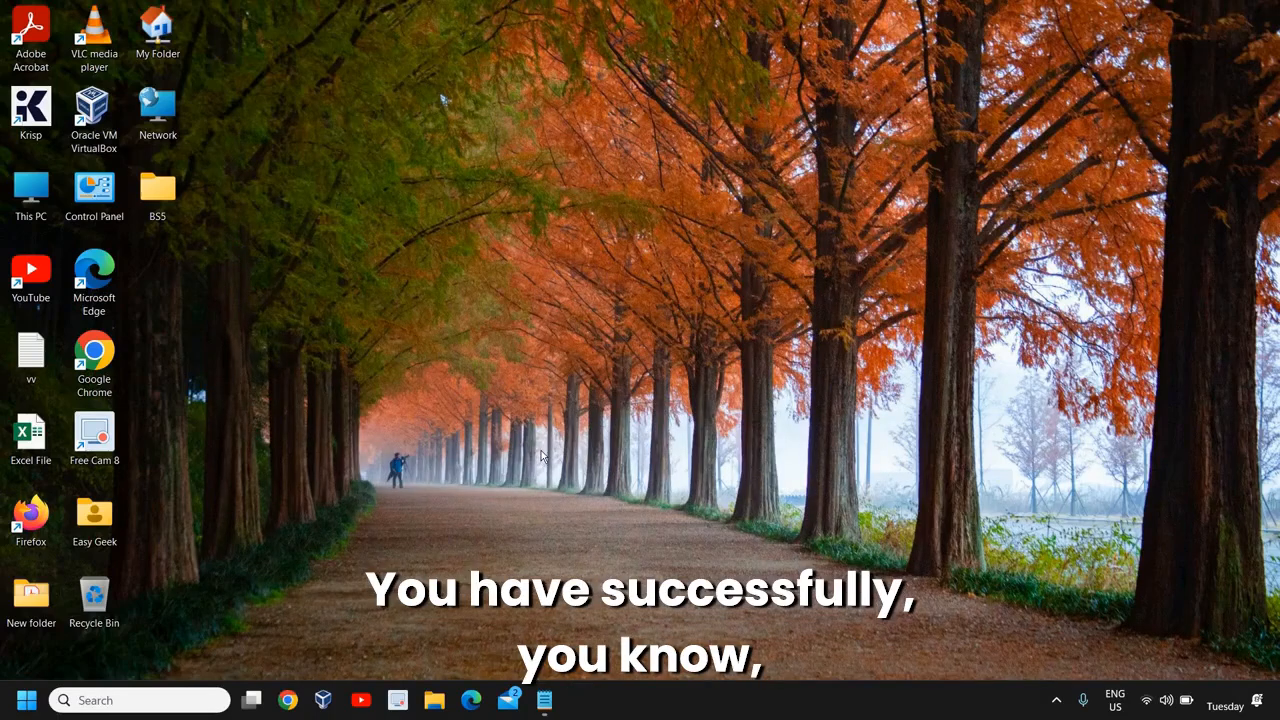